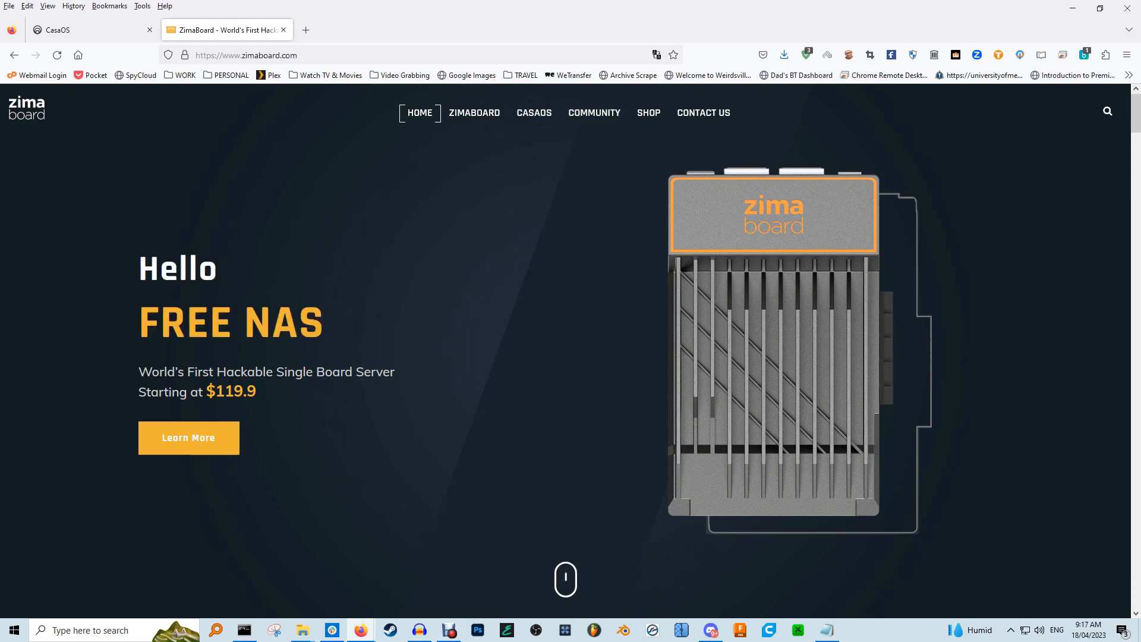
Scroll the zimaboard.com home page down past the press logos to the 'What is ZimaBoard' section
scroll(down, 3)
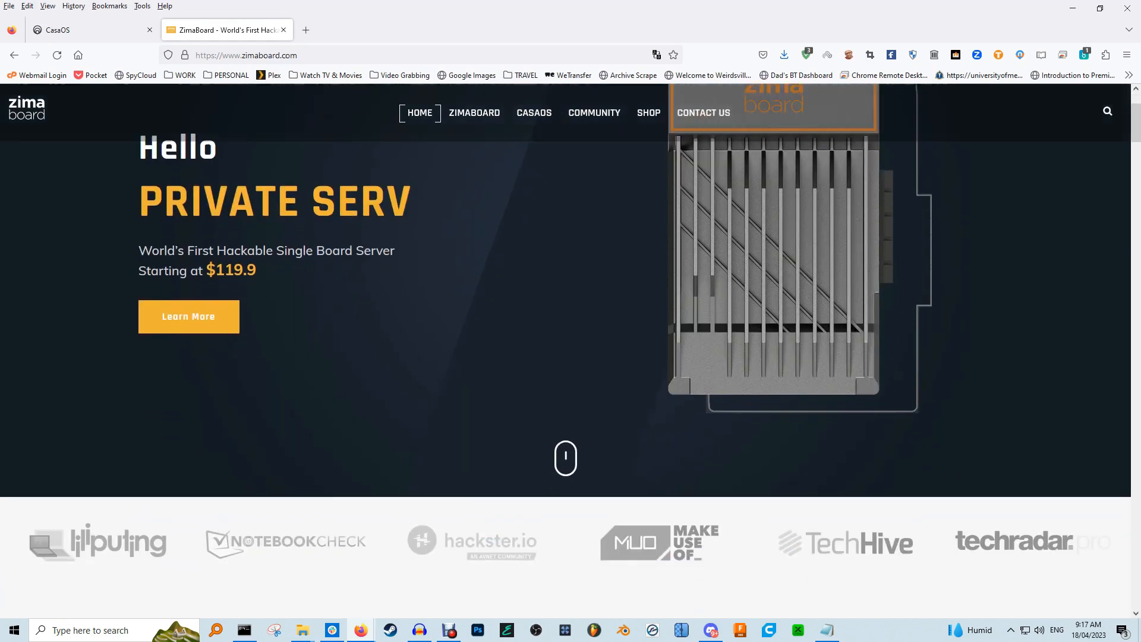
scroll(down, 3)
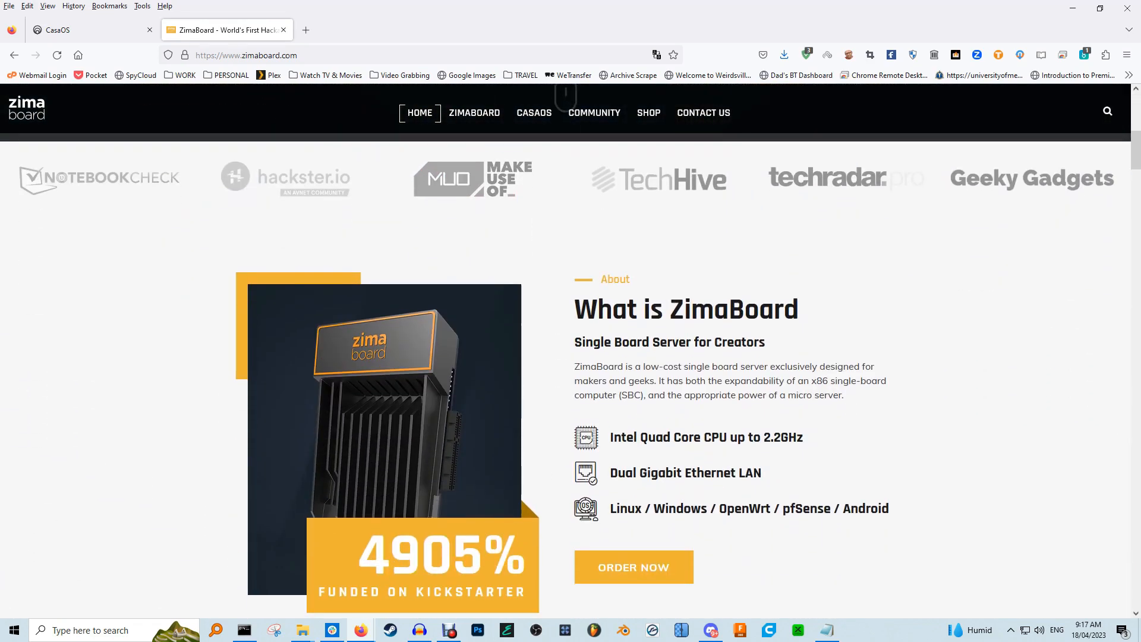
mouse_move(656, 179)
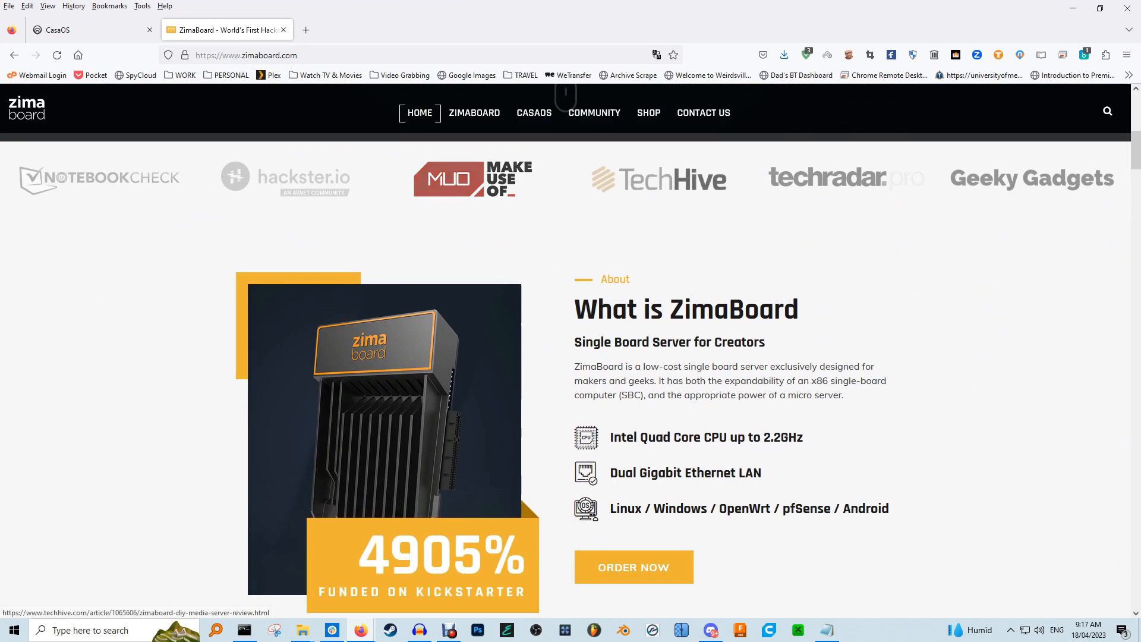
scroll(down, 3)
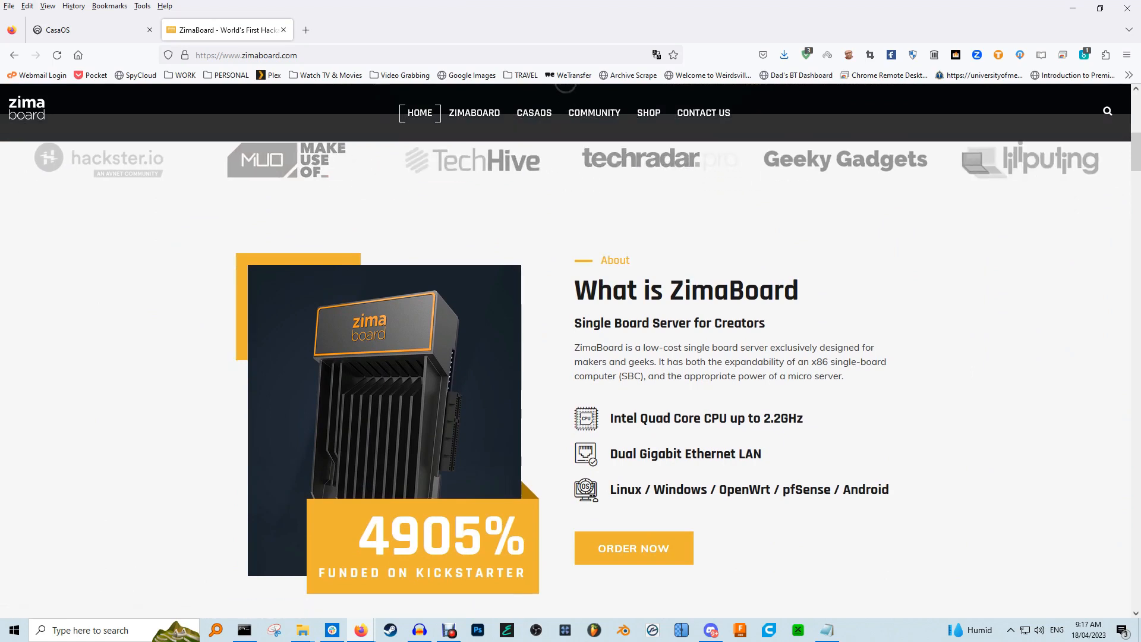
scroll(down, 3)
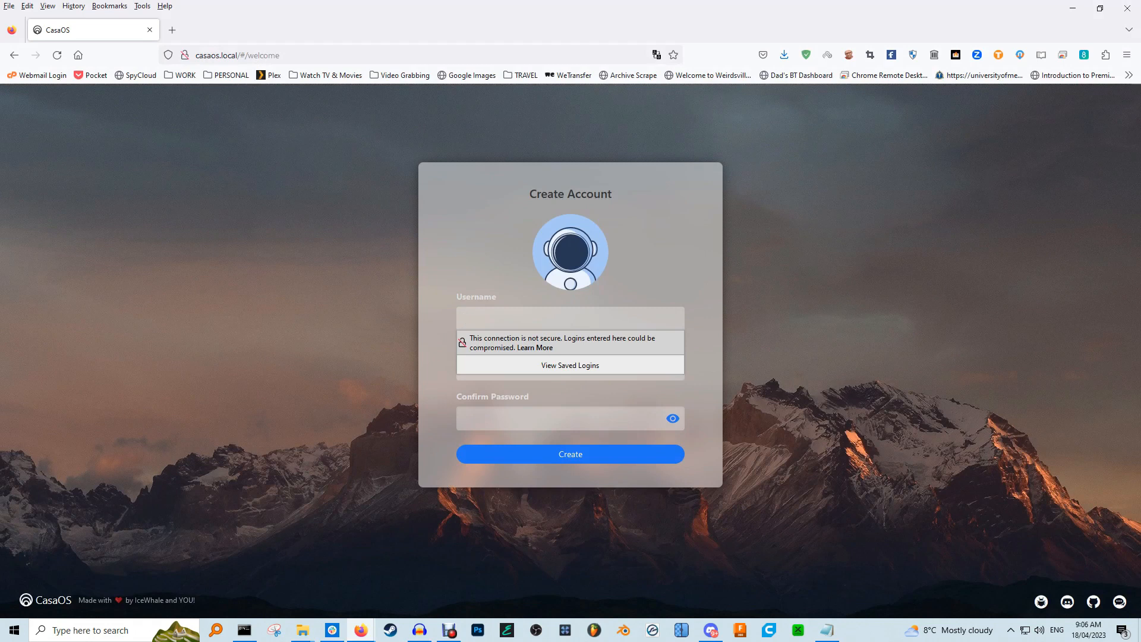
Create the account with username 'Phil' and continue from 'All things done!' to the dashboard
text(Phil)
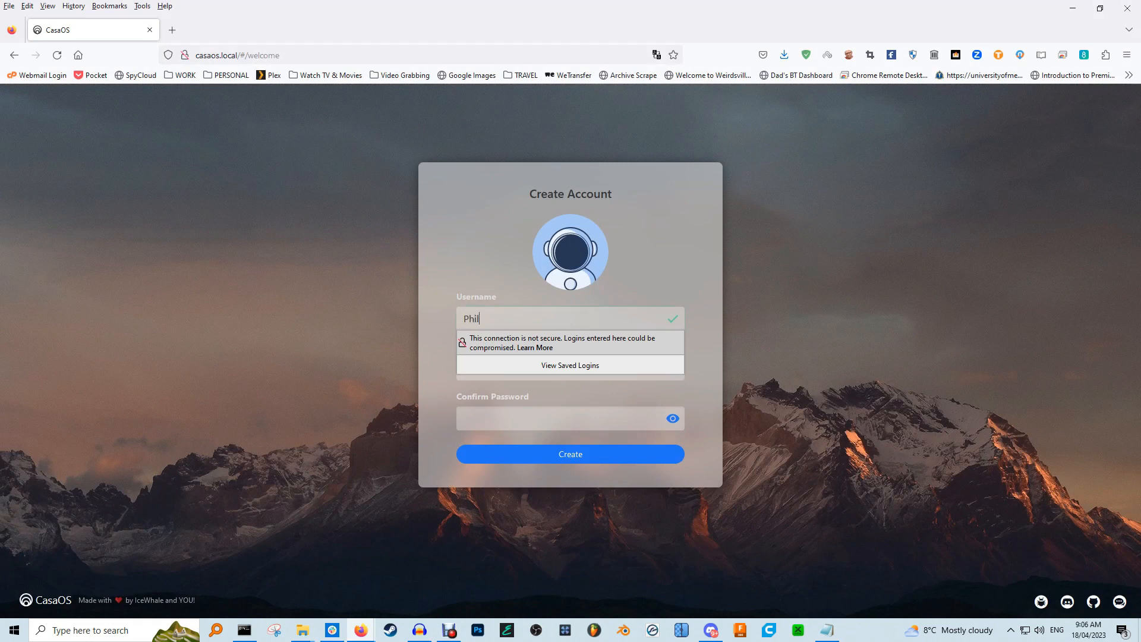
click(568, 367)
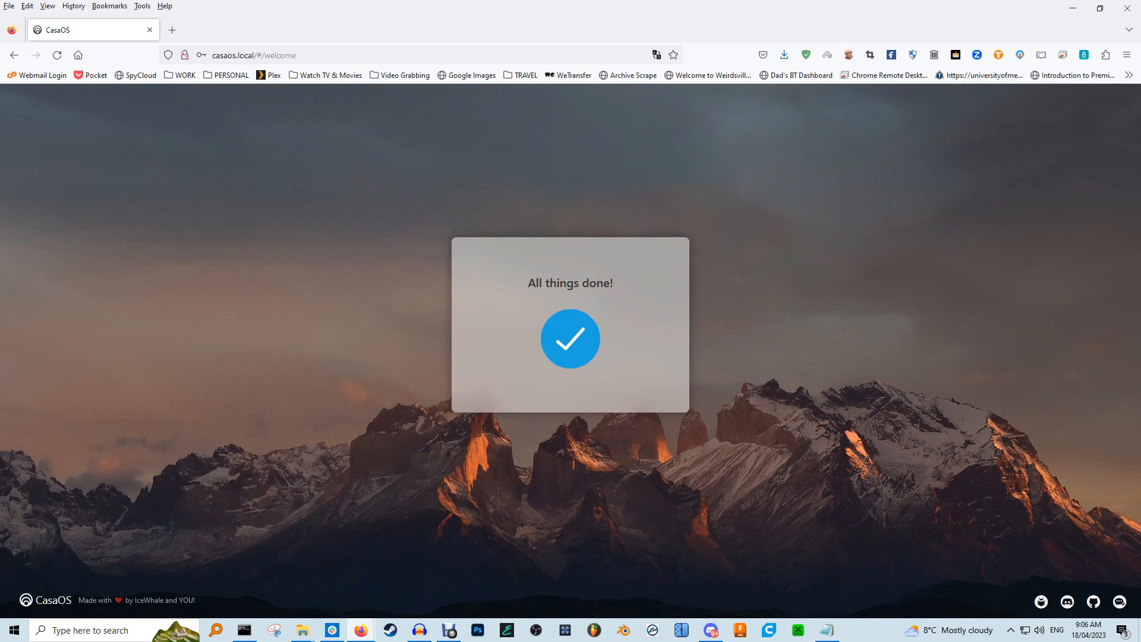
click(569, 337)
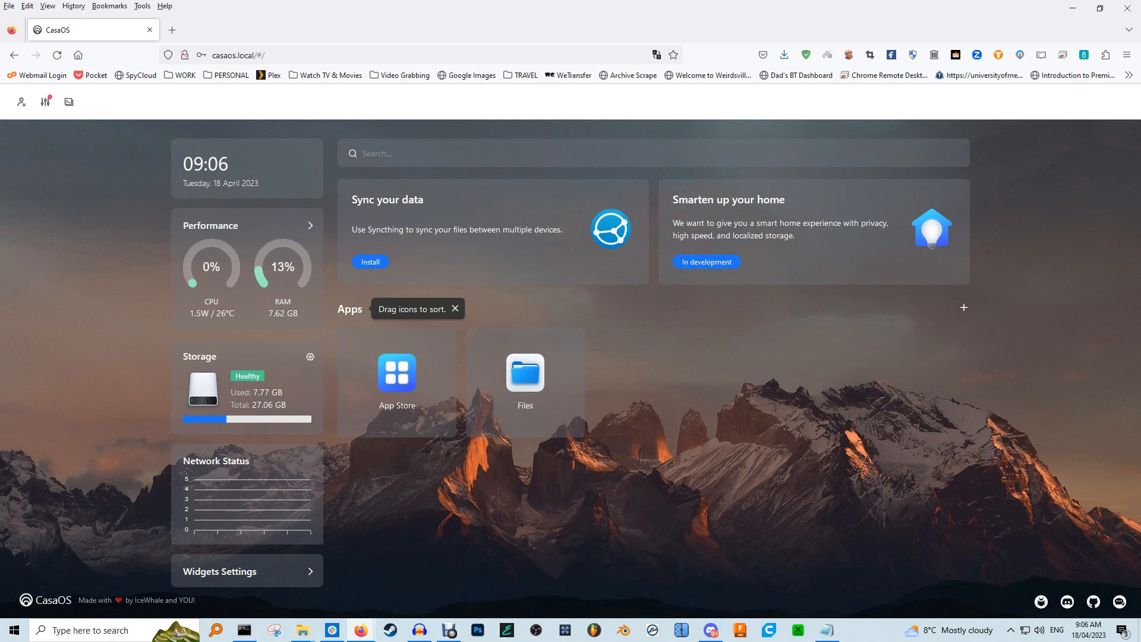
mouse_move(524, 372)
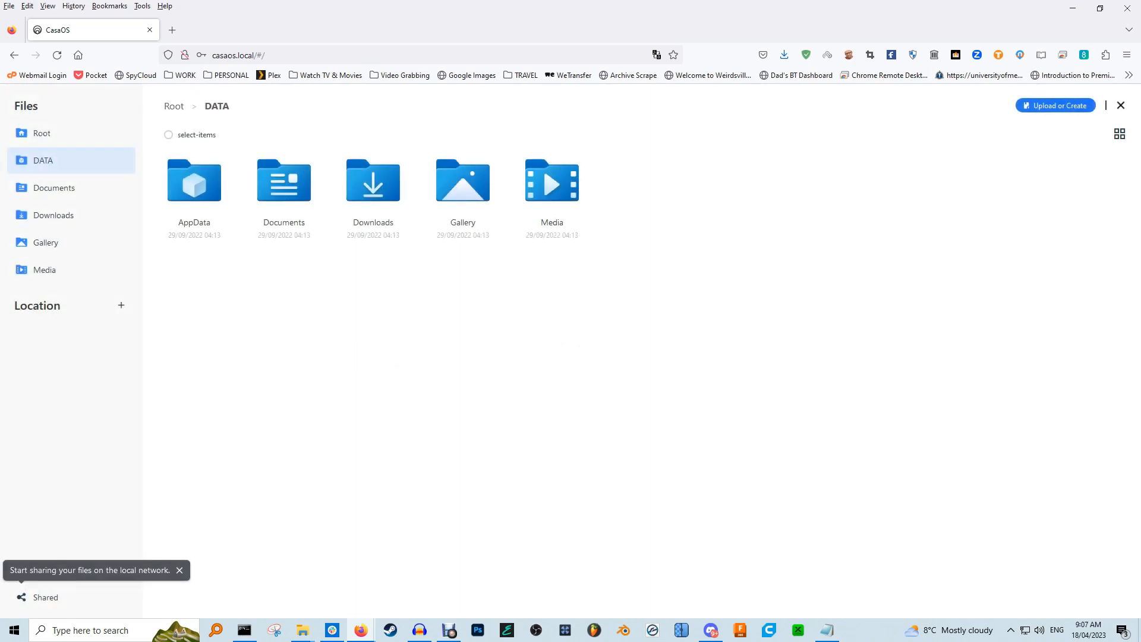
mouse_move(463, 182)
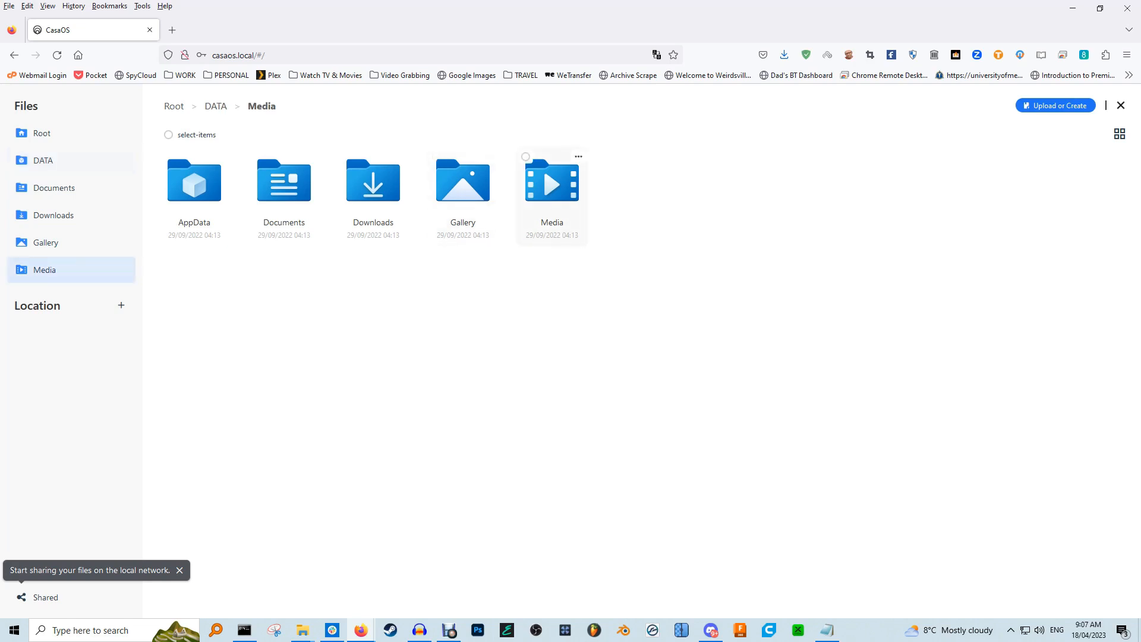
click(1121, 105)
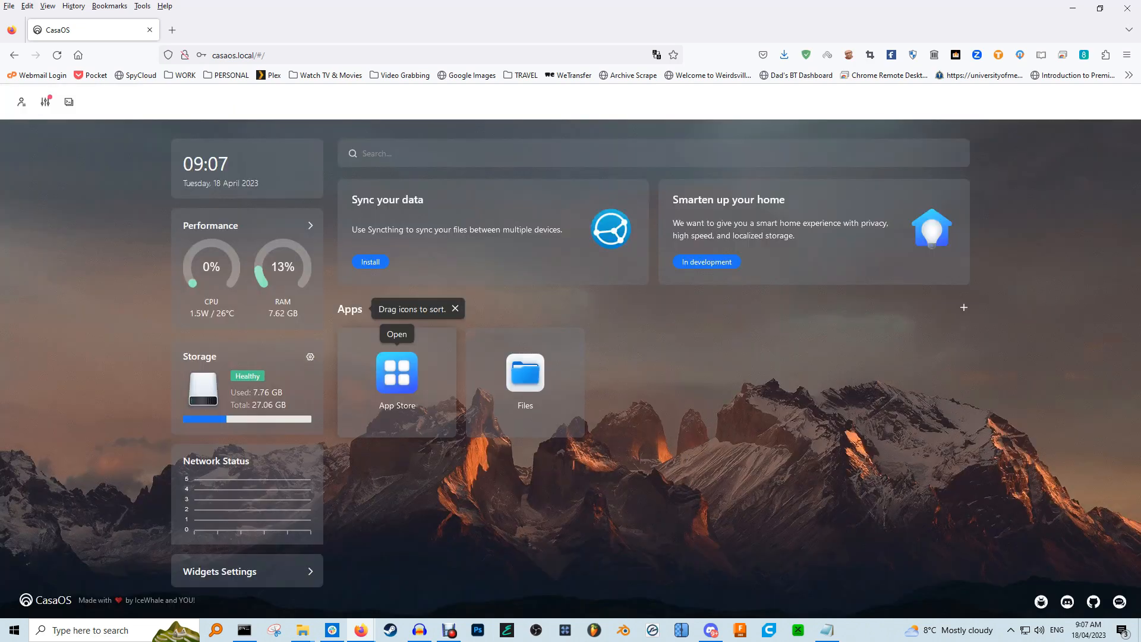
Launch the App Store from the dashboard and show Plex's details page
click(396, 374)
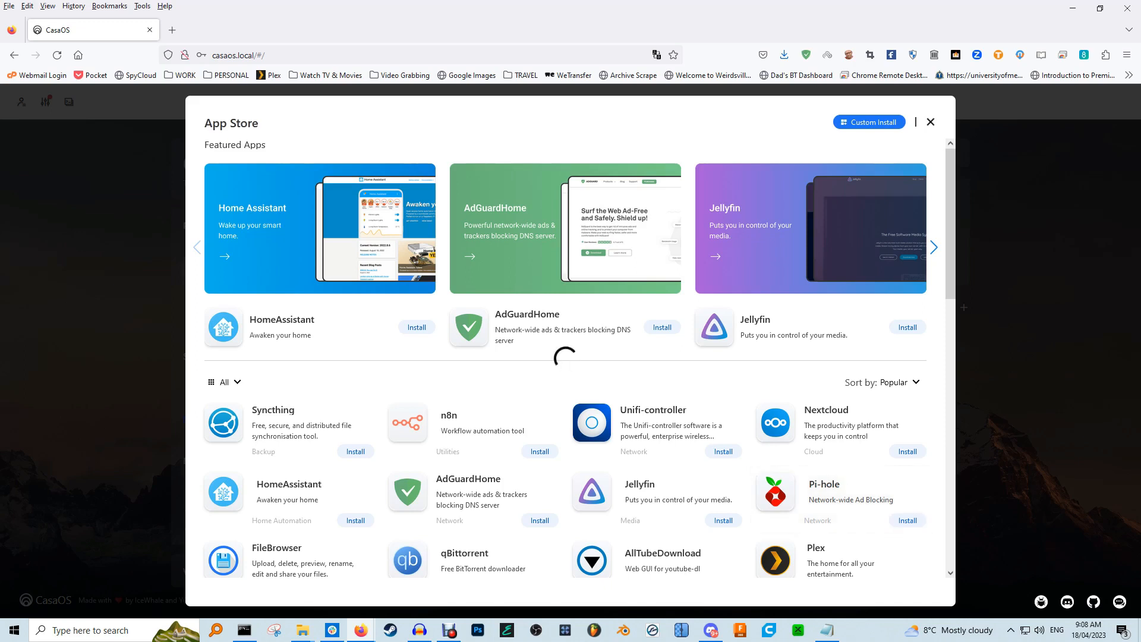
click(823, 484)
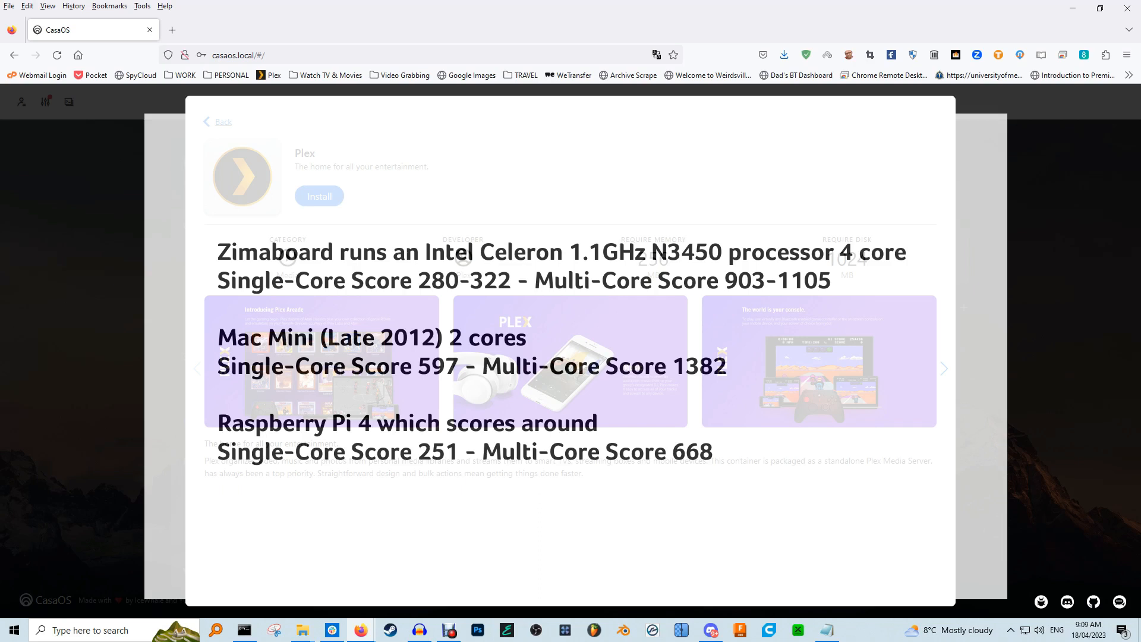
Go back to the catalogue and scroll down to Vaultwarden, PhotoPrism and Deluge
click(221, 121)
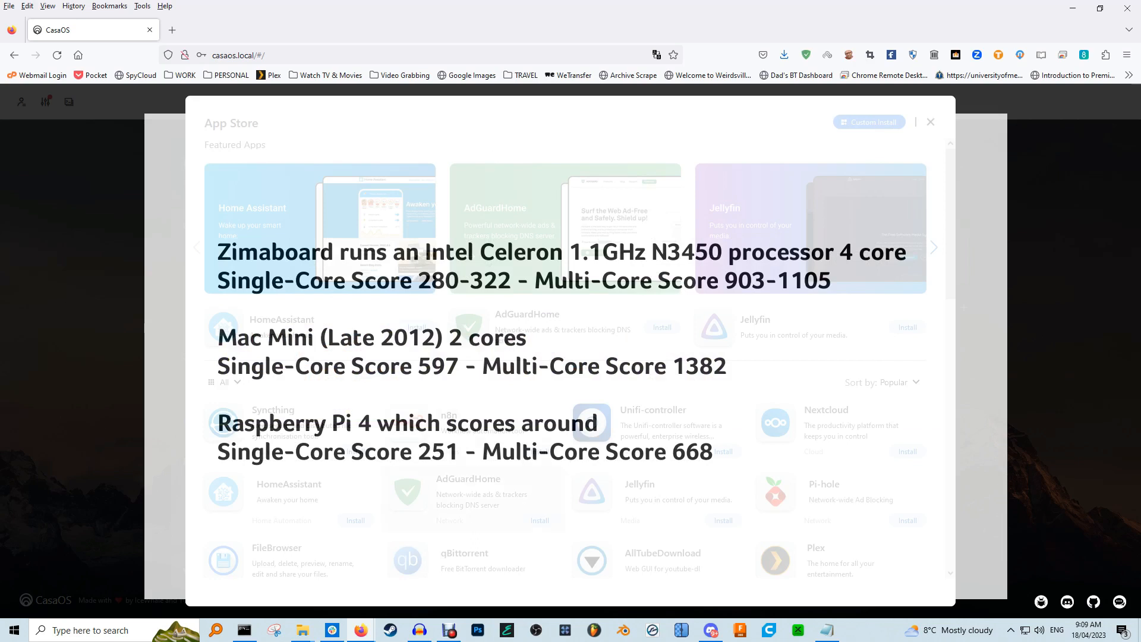
scroll(down, 3)
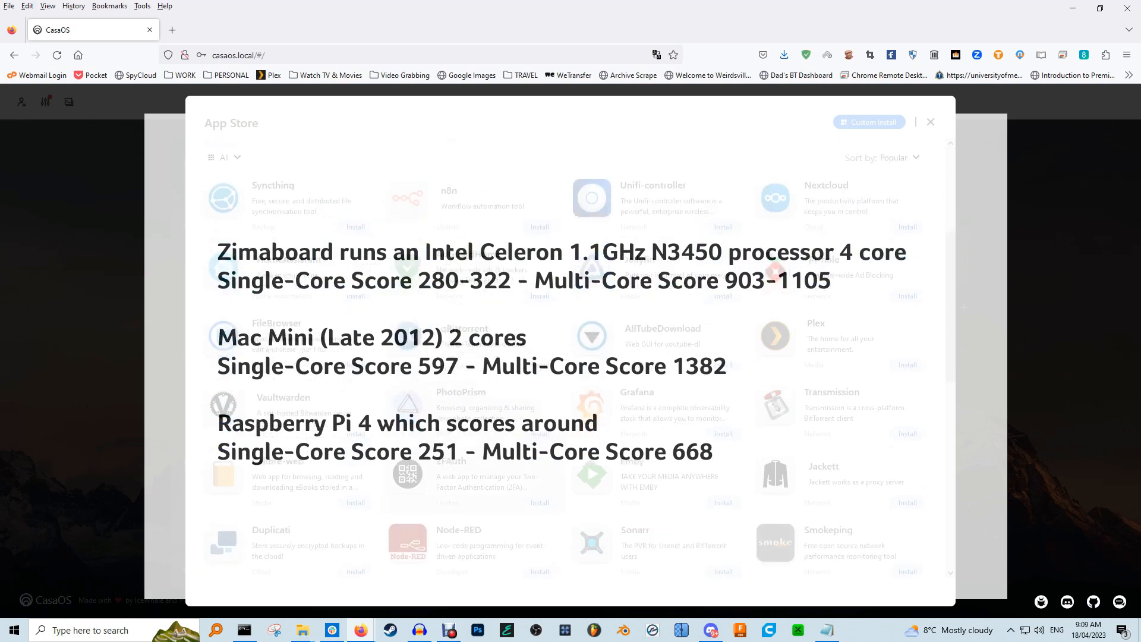
scroll(down, 3)
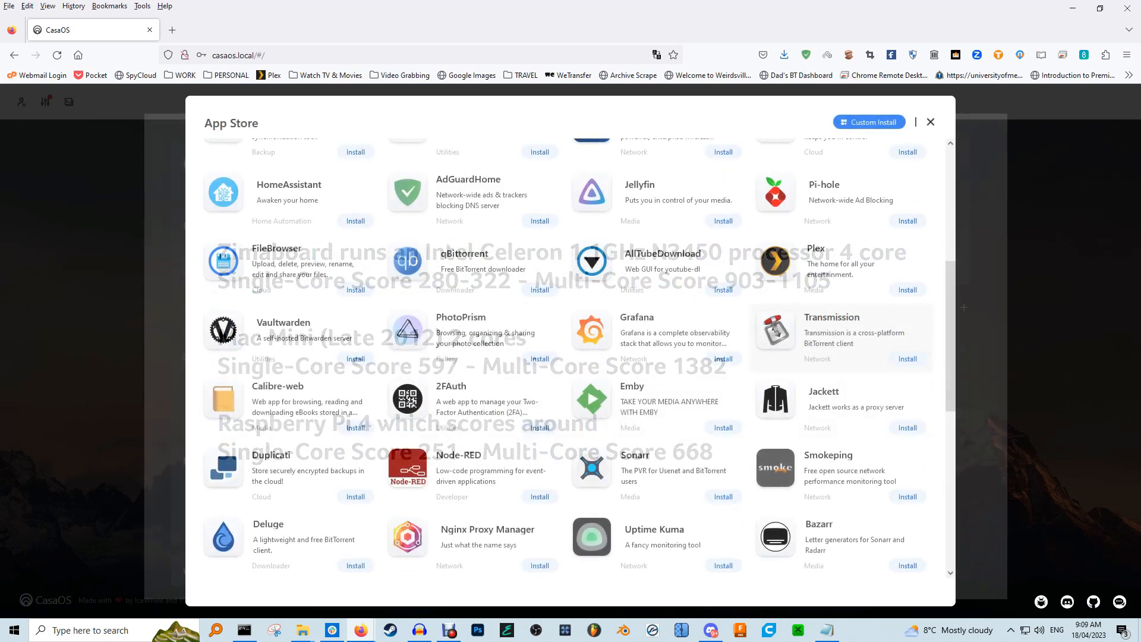